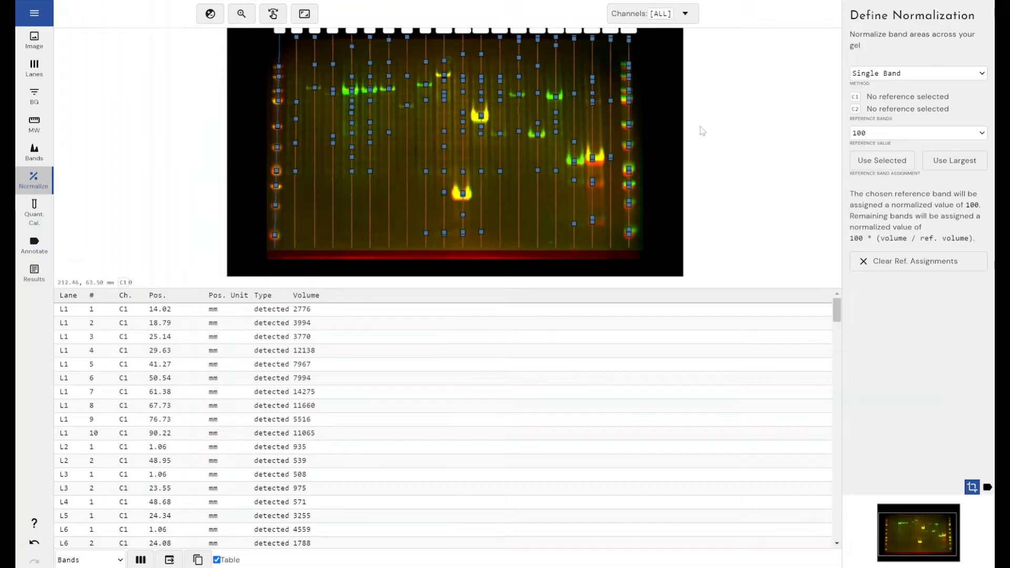
{"action": "mouse_move", "coordinate": [710, 143]}
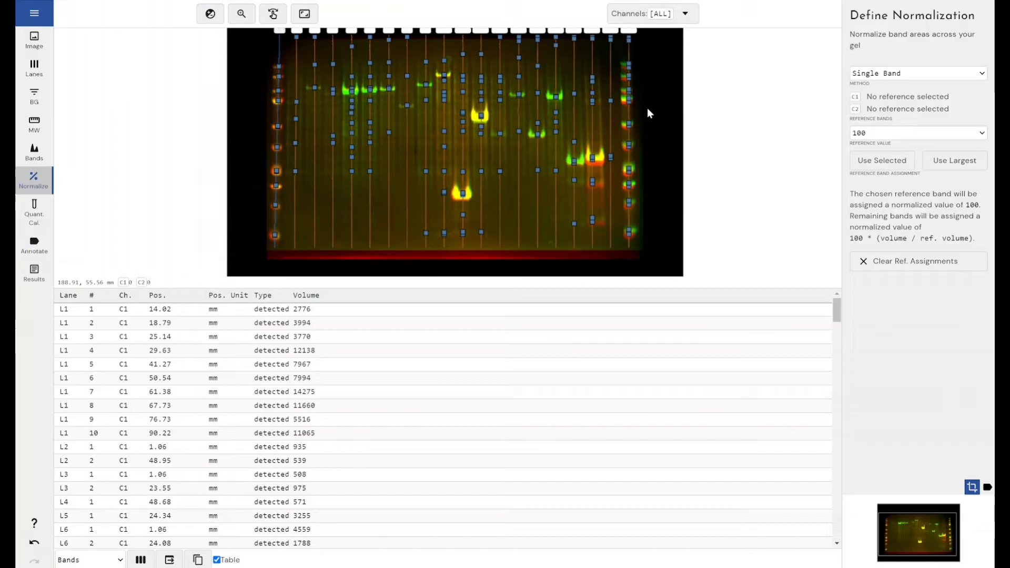
{"action": "mouse_move", "coordinate": [674, 137]}
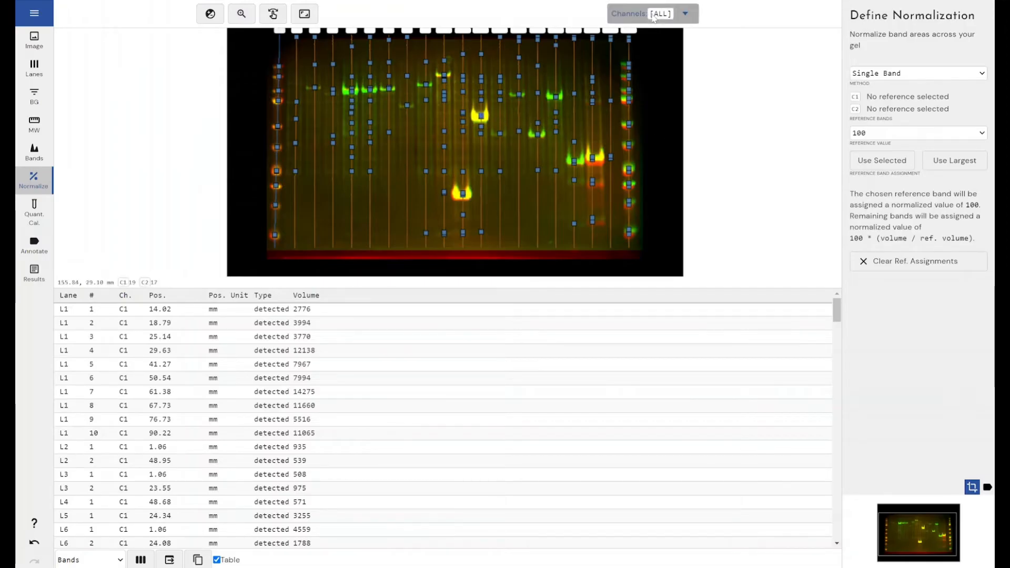
- Assign lane 12, band 1 as channel 1's reference band, then show all channels again
{"action": "left_click", "coordinate": [651, 12]}
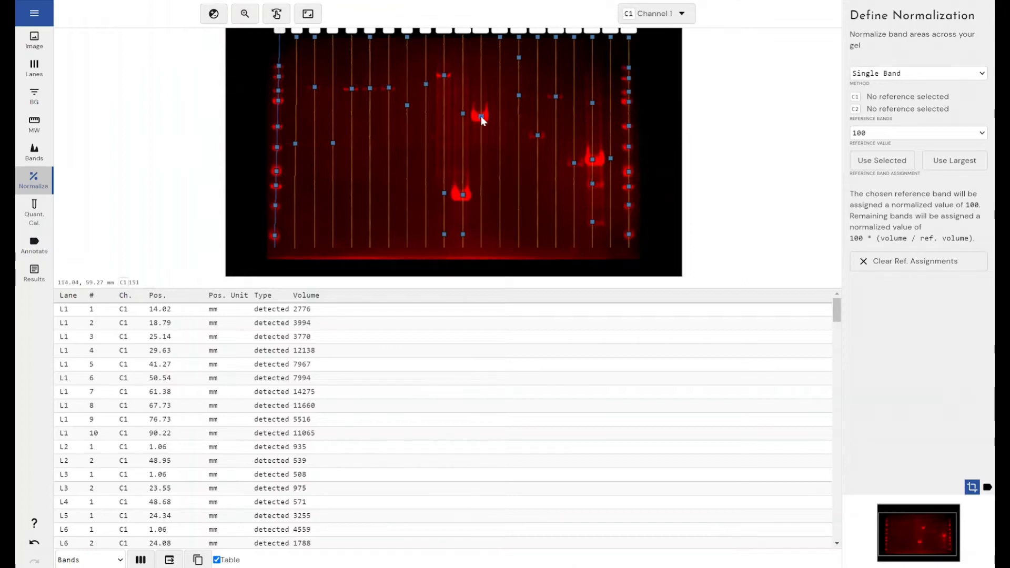
{"action": "mouse_move", "coordinate": [453, 136]}
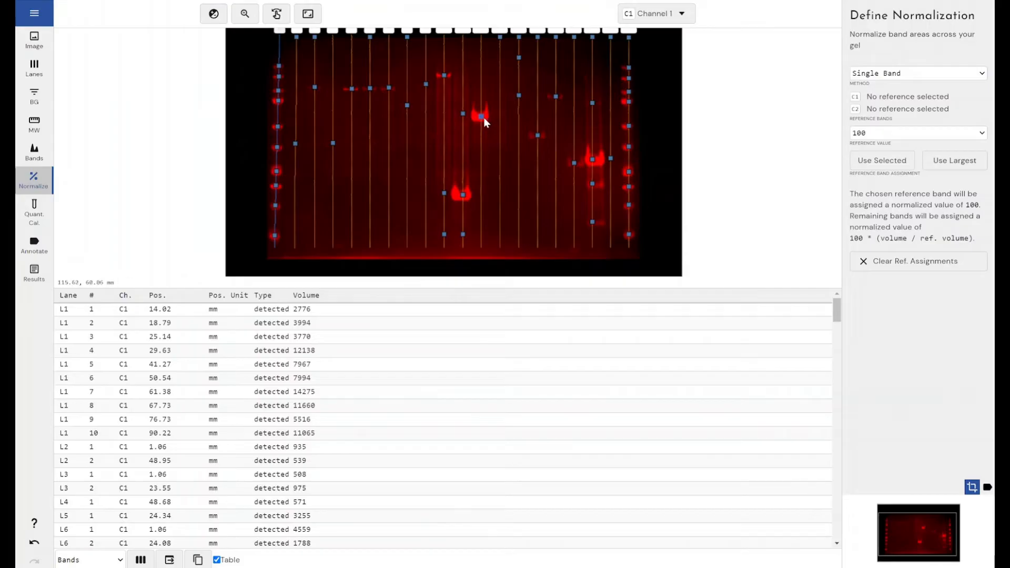
{"action": "mouse_move", "coordinate": [482, 119]}
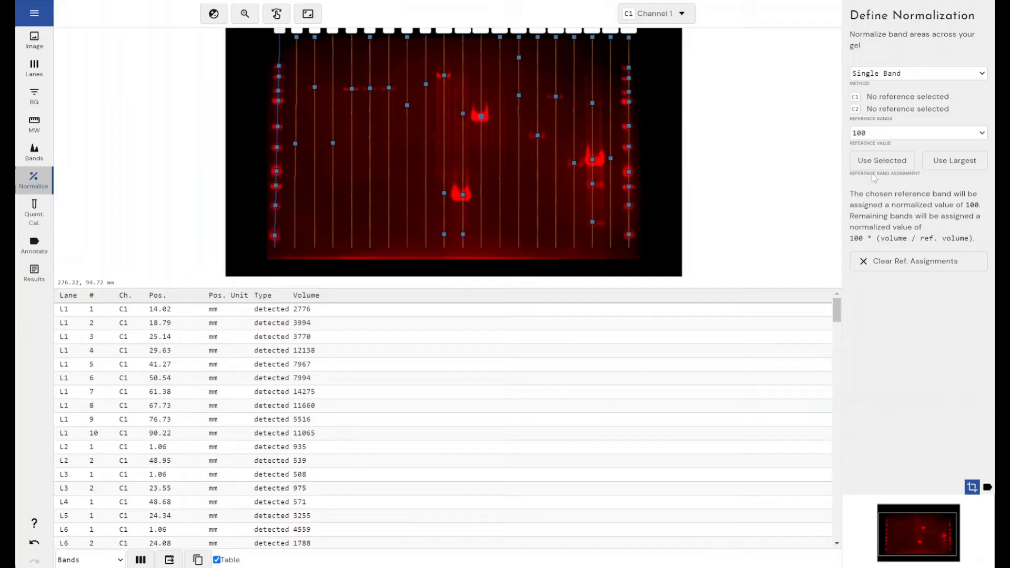
{"action": "left_click", "coordinate": [481, 115]}
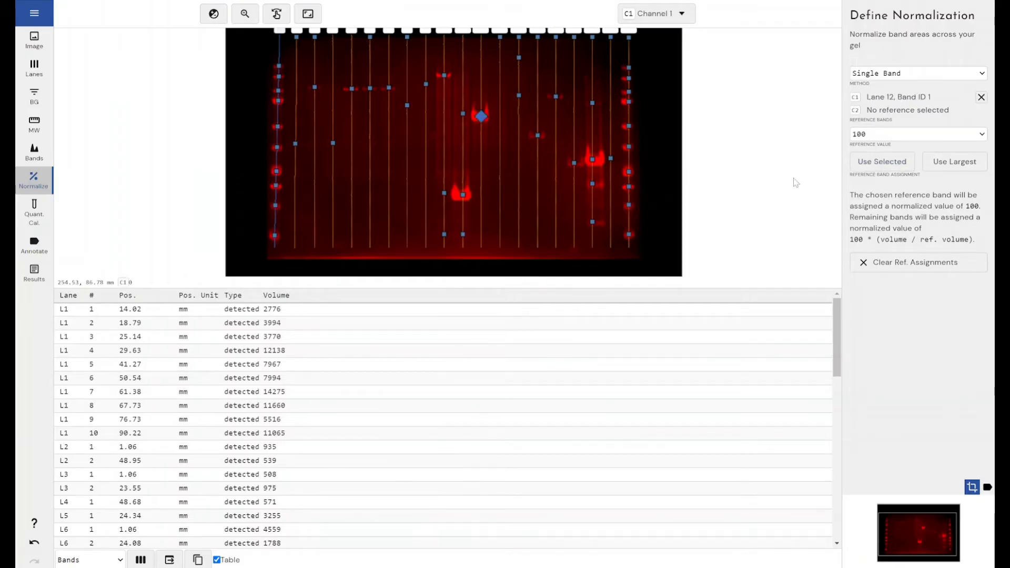
{"action": "left_click", "coordinate": [140, 559]}
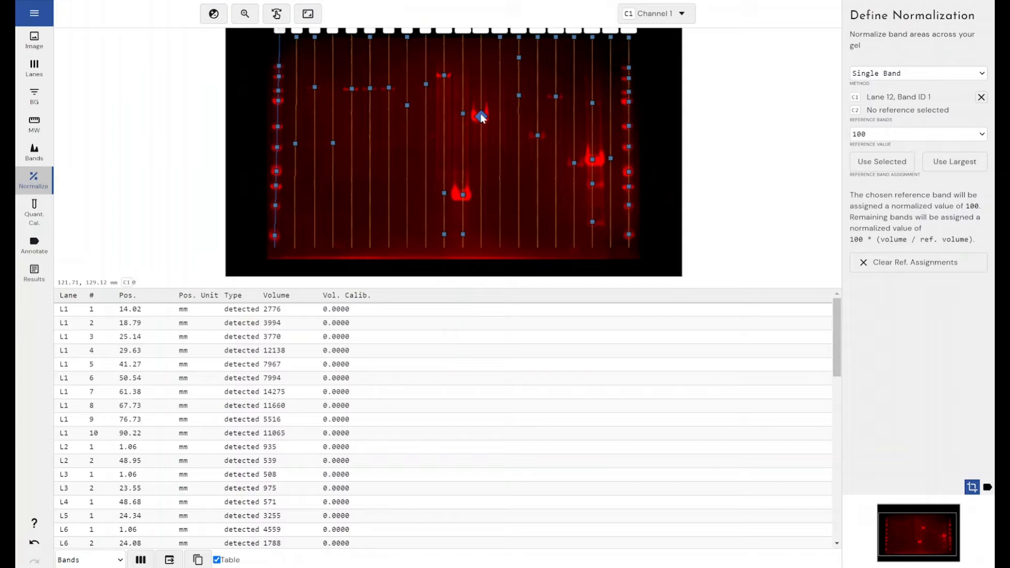
{"action": "left_click", "coordinate": [655, 13]}
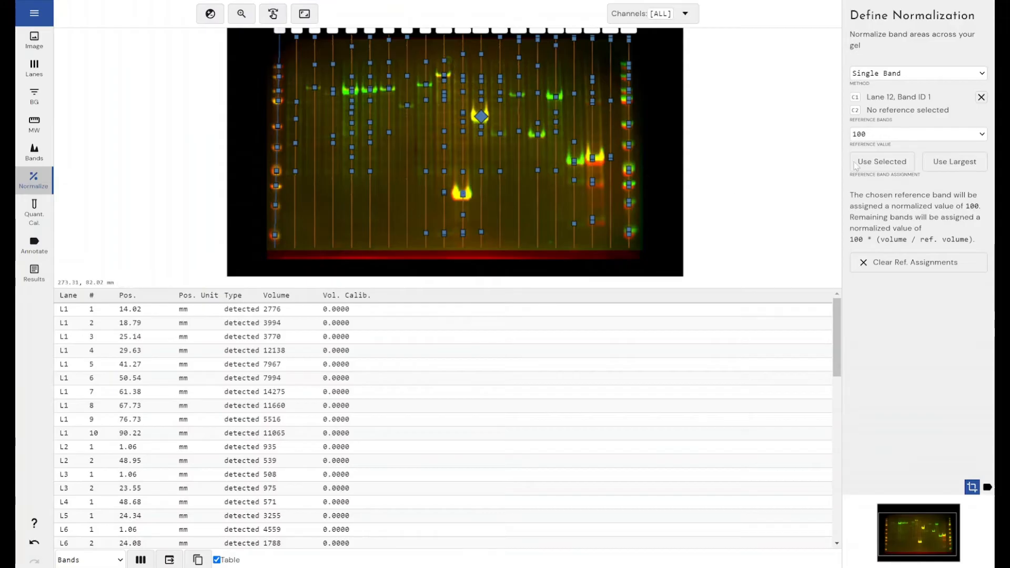
- Assign lane 11, band 9 as channel 2's reference band via Use Selected
{"action": "left_click", "coordinate": [463, 194]}
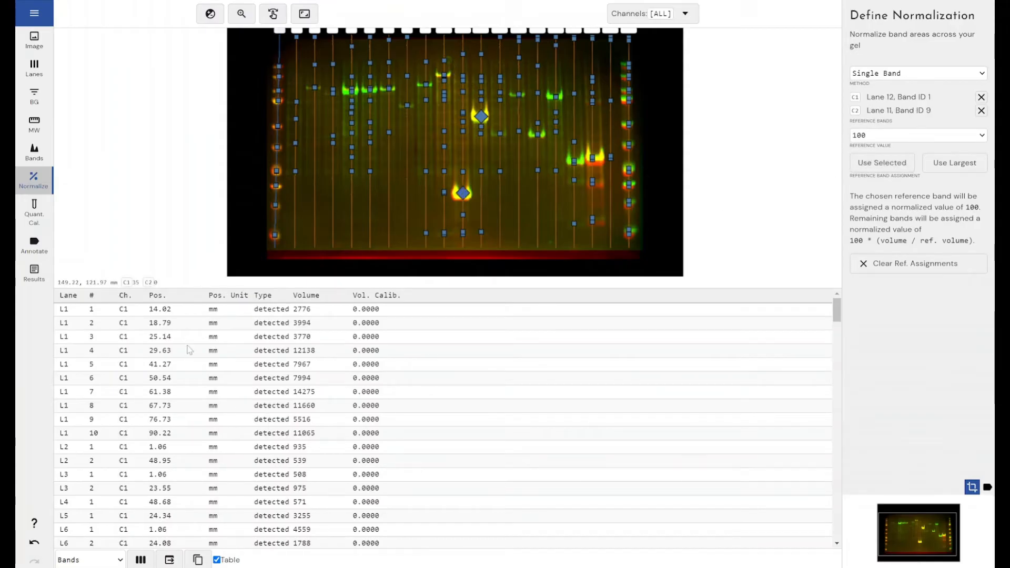
{"action": "scroll", "scroll_direction": "down", "scroll_amount": 3}
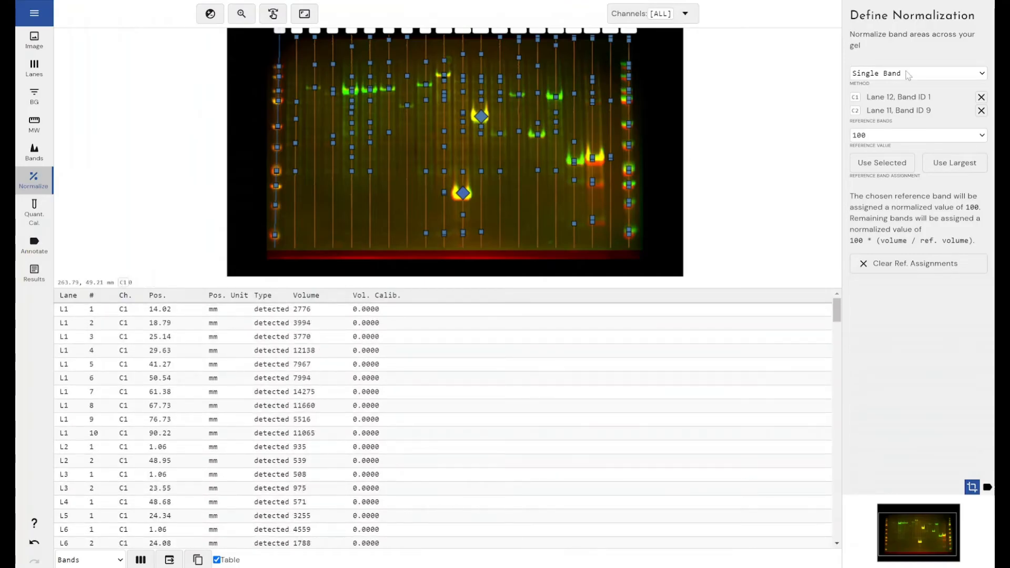
- Set the normalization method to Housekeeping Protein with reference channel C2
{"action": "left_click", "coordinate": [915, 72]}
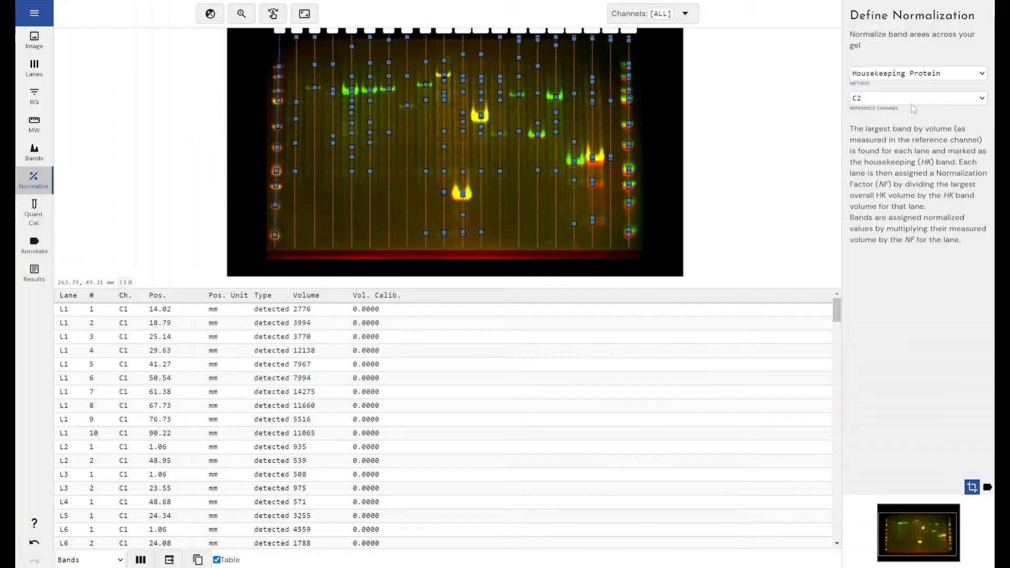
{"action": "mouse_move", "coordinate": [911, 140]}
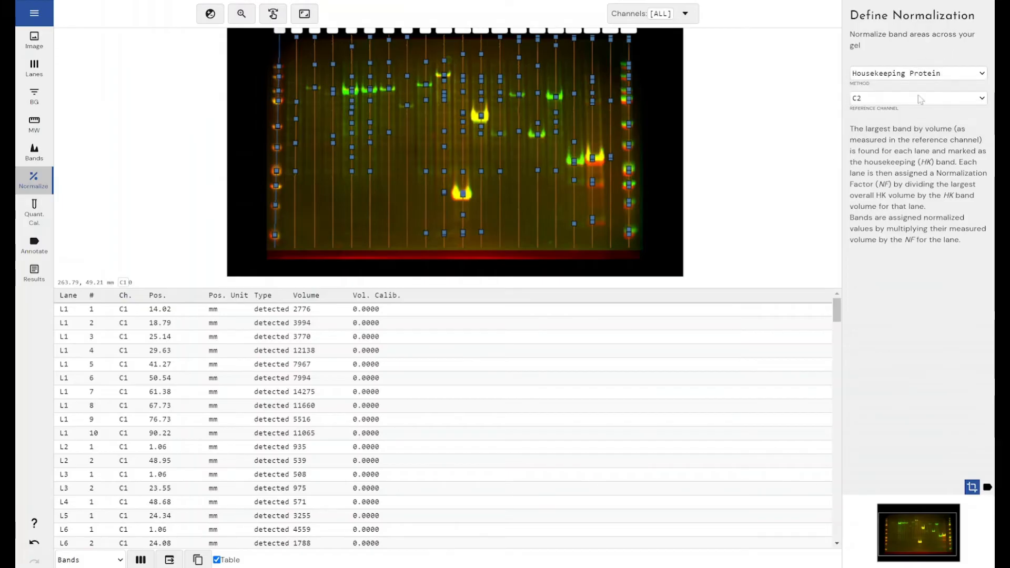
- Set the normalization method to Total Lane Volume, keeping reference channel C2
{"action": "left_click", "coordinate": [915, 73]}
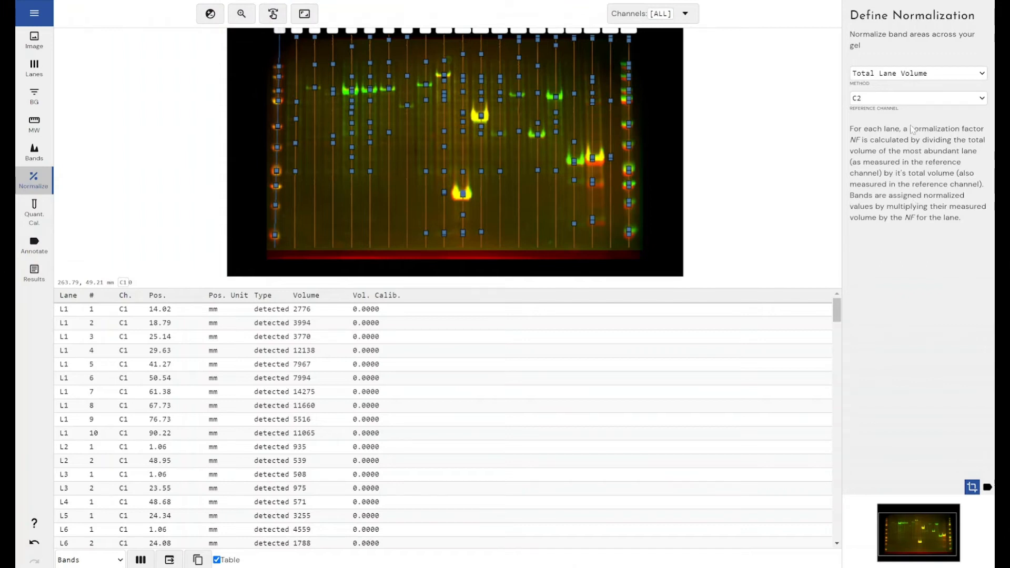
{"action": "mouse_move", "coordinate": [906, 103]}
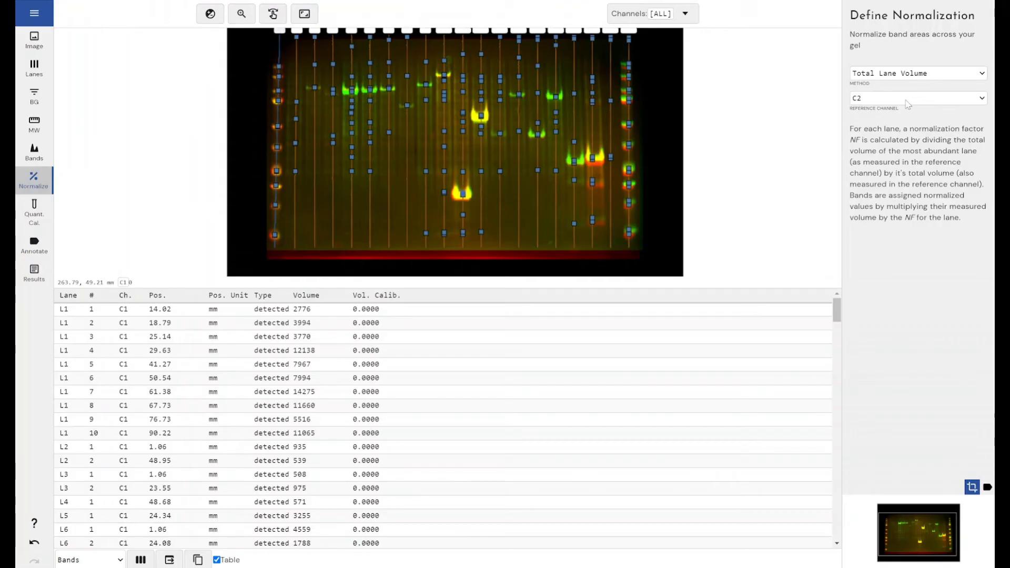
{"action": "left_click", "coordinate": [914, 98]}
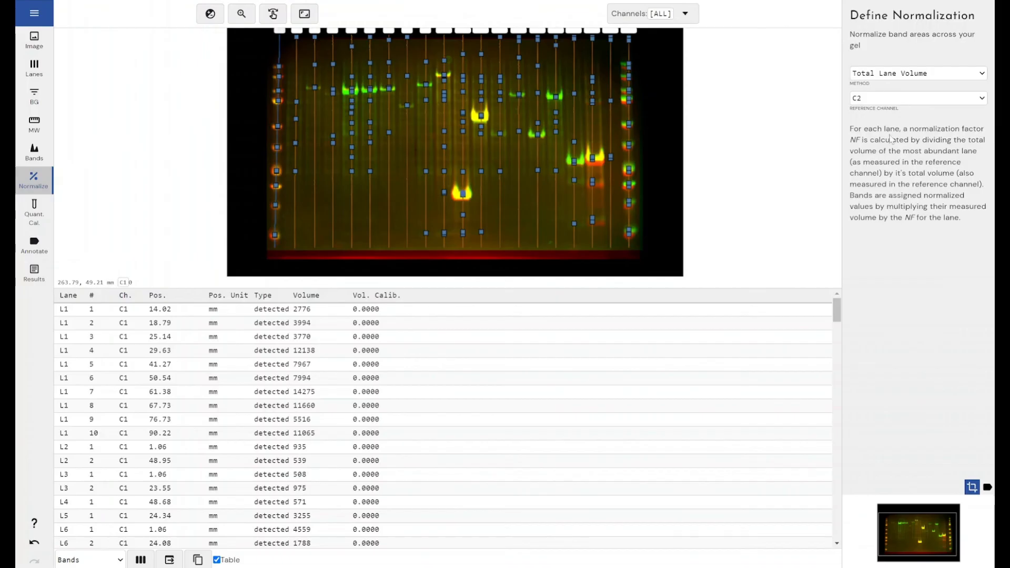
{"action": "mouse_move", "coordinate": [913, 167]}
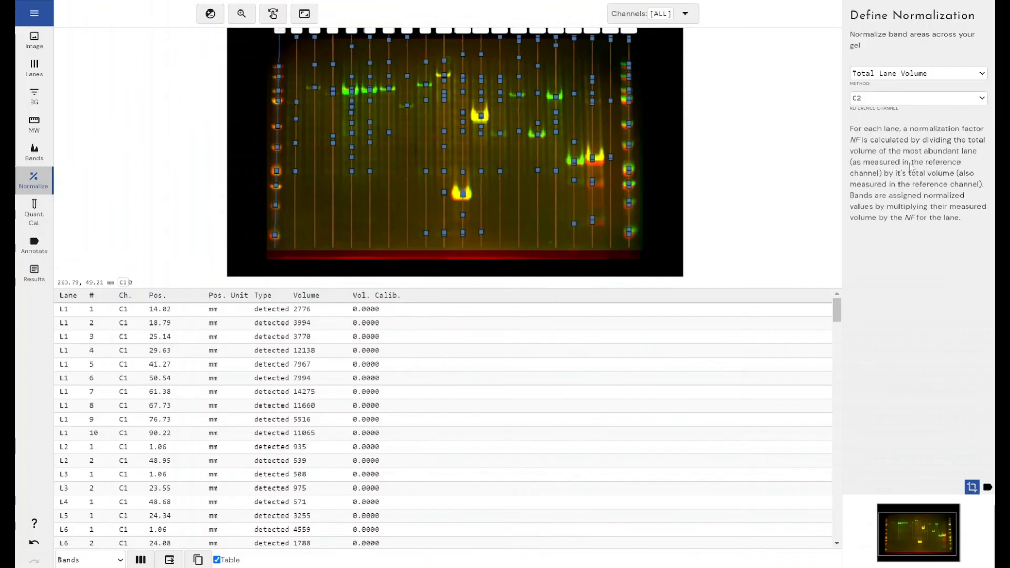